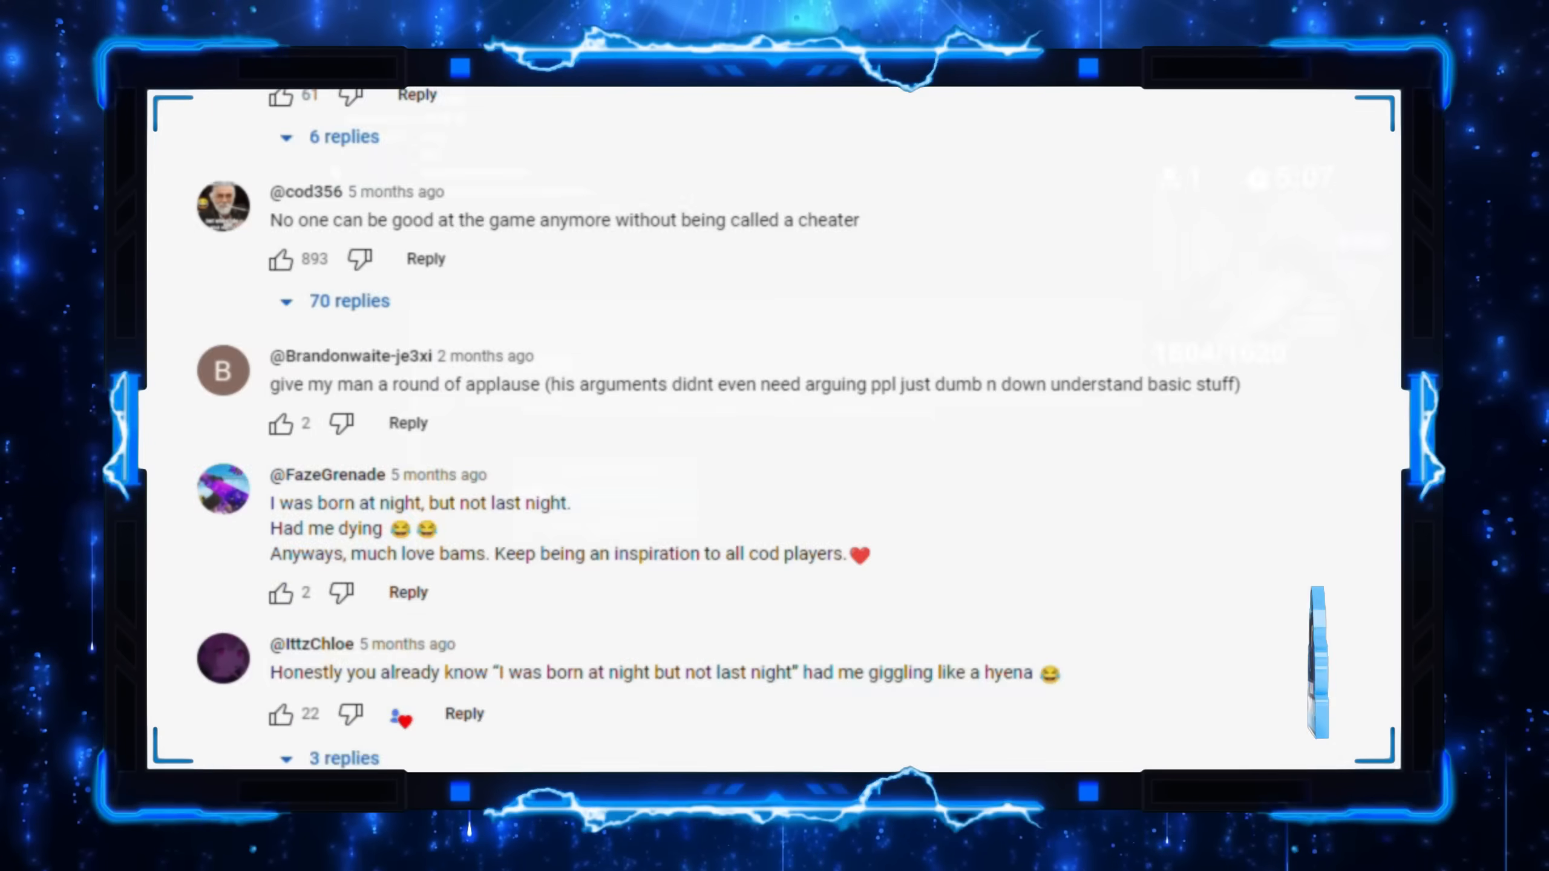
Scroll down the YouTube comments to read viewers quoting the "born at night but not last night" line.
scroll("down", 3)
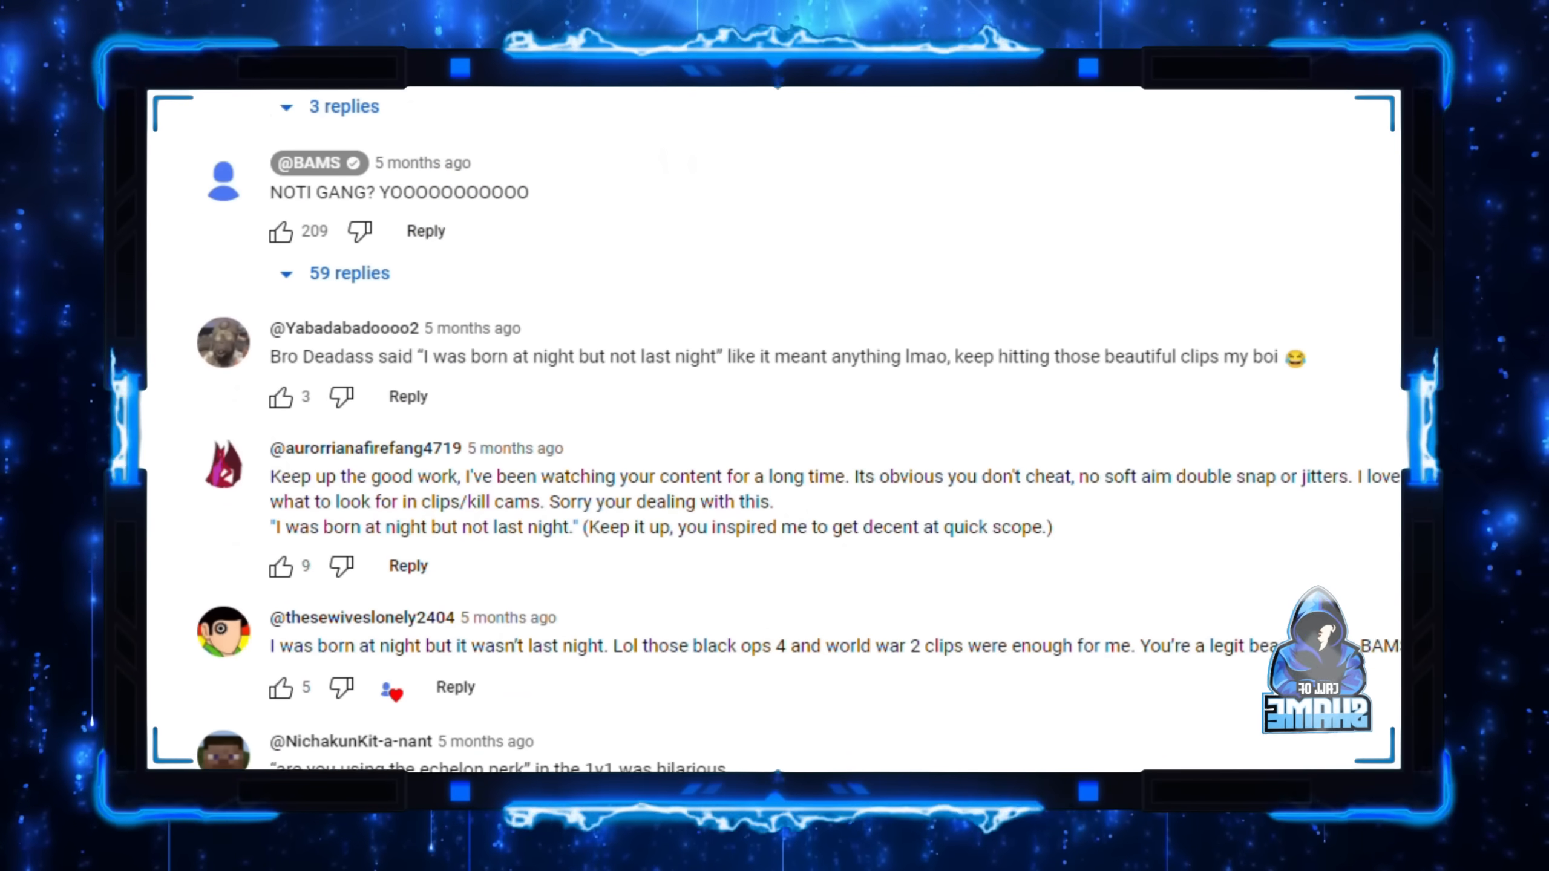
scroll("down", 3)
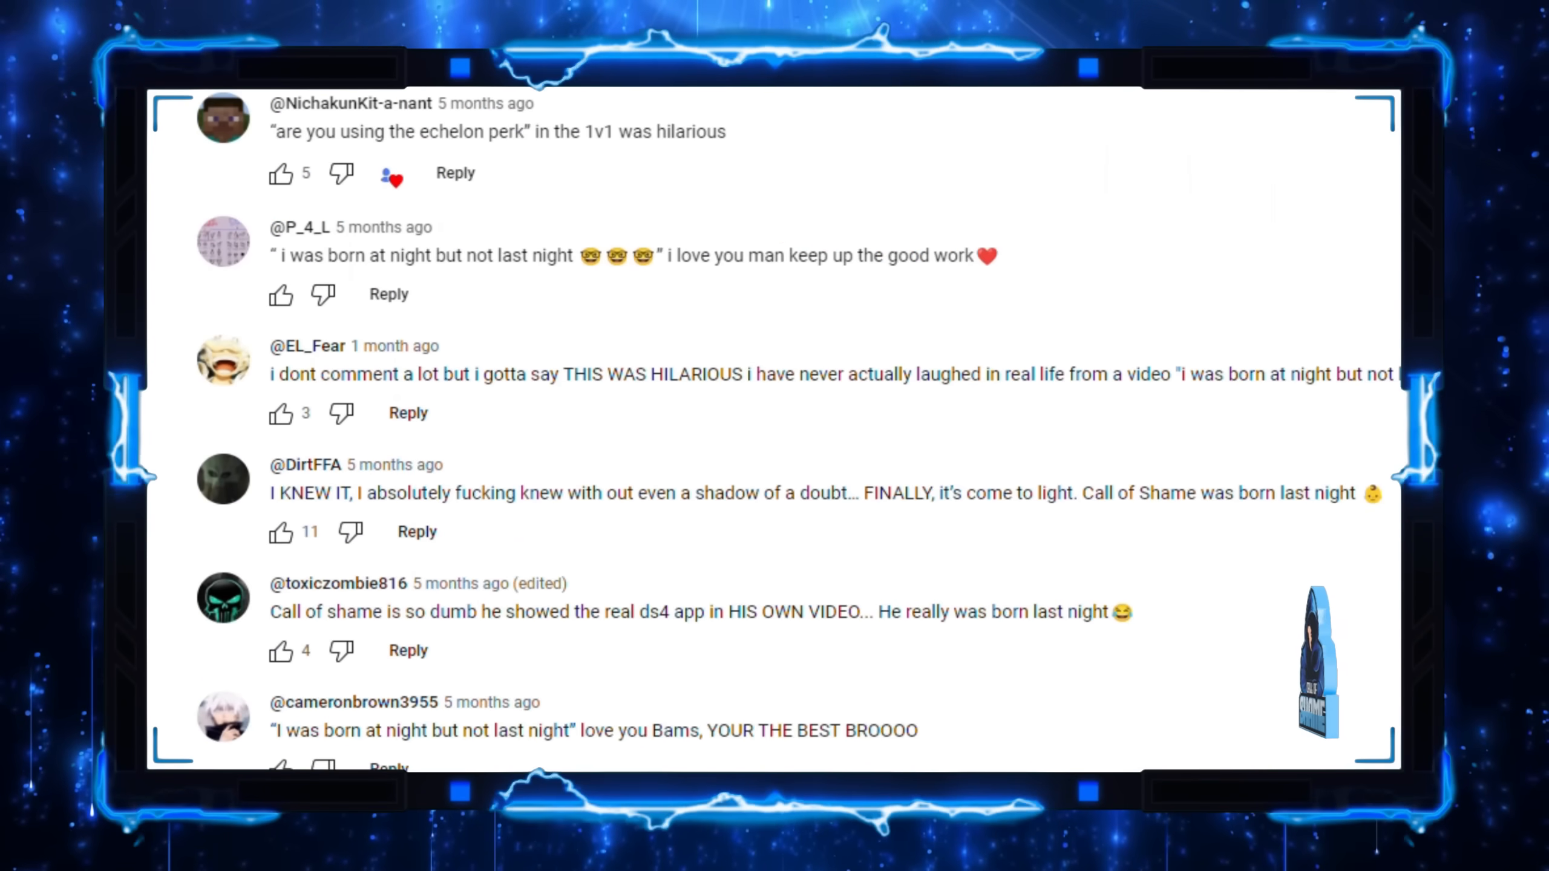
scroll("down", 3)
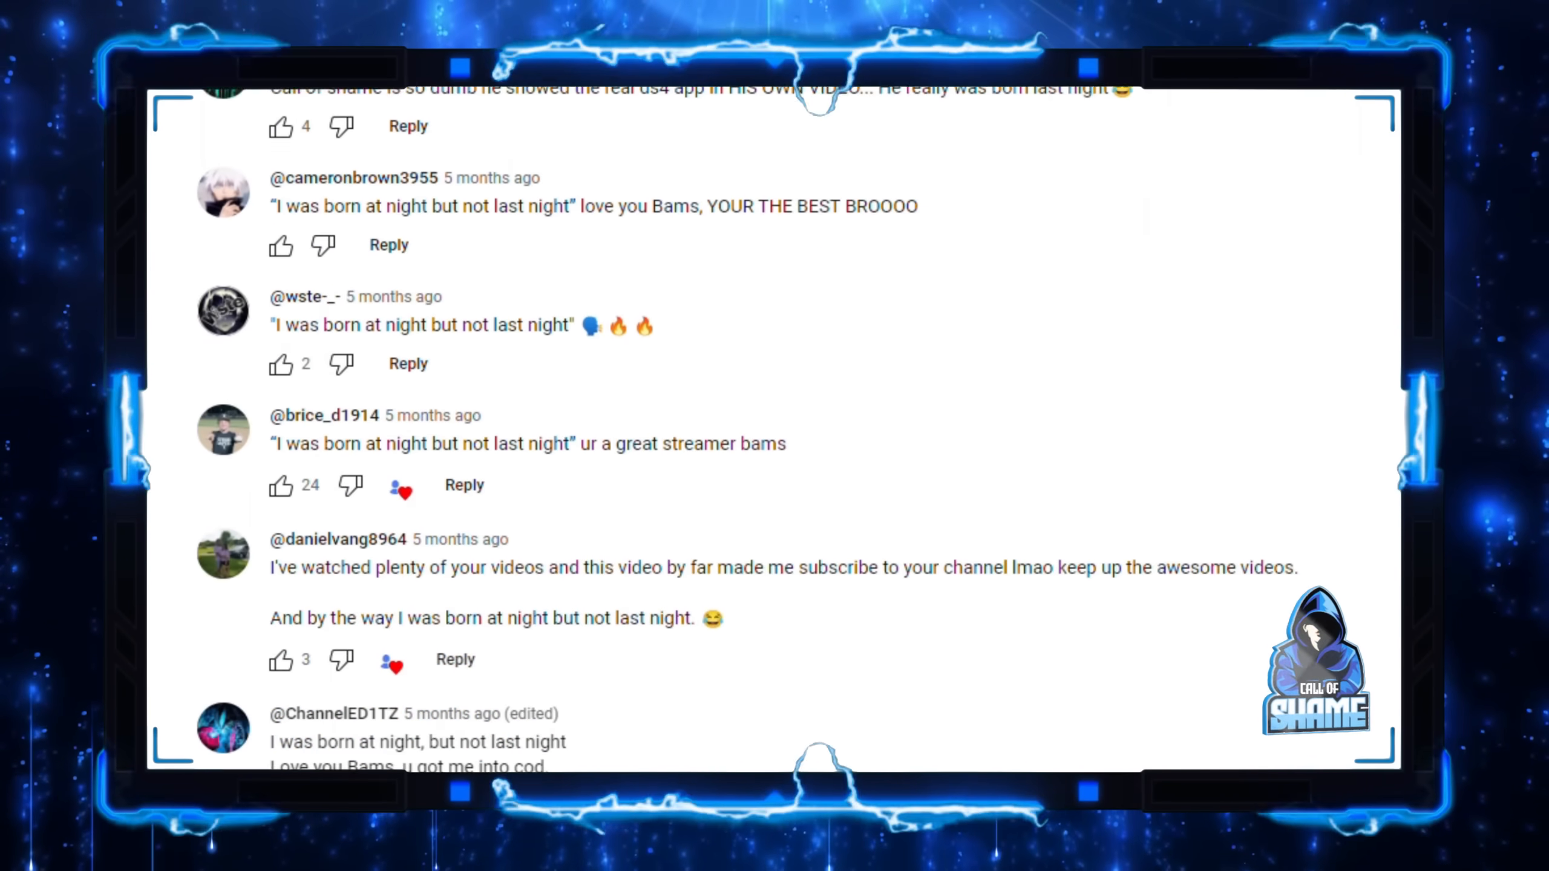
scroll("down", 3)
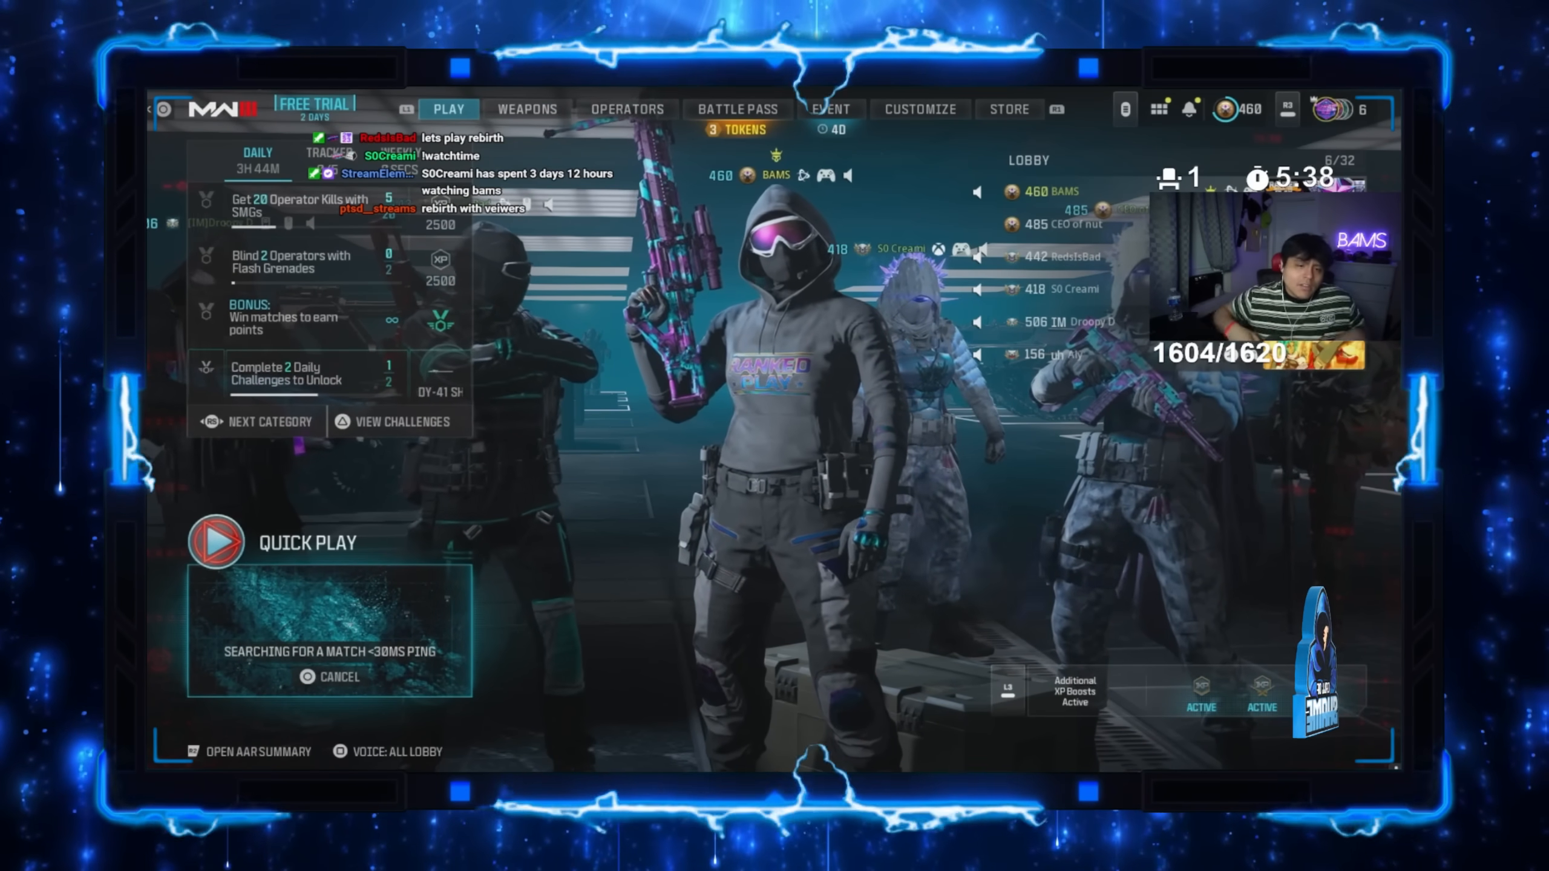
Select Quick Play in the MWIII multiplayer lobby to begin matchmaking.
left_click(526, 109)
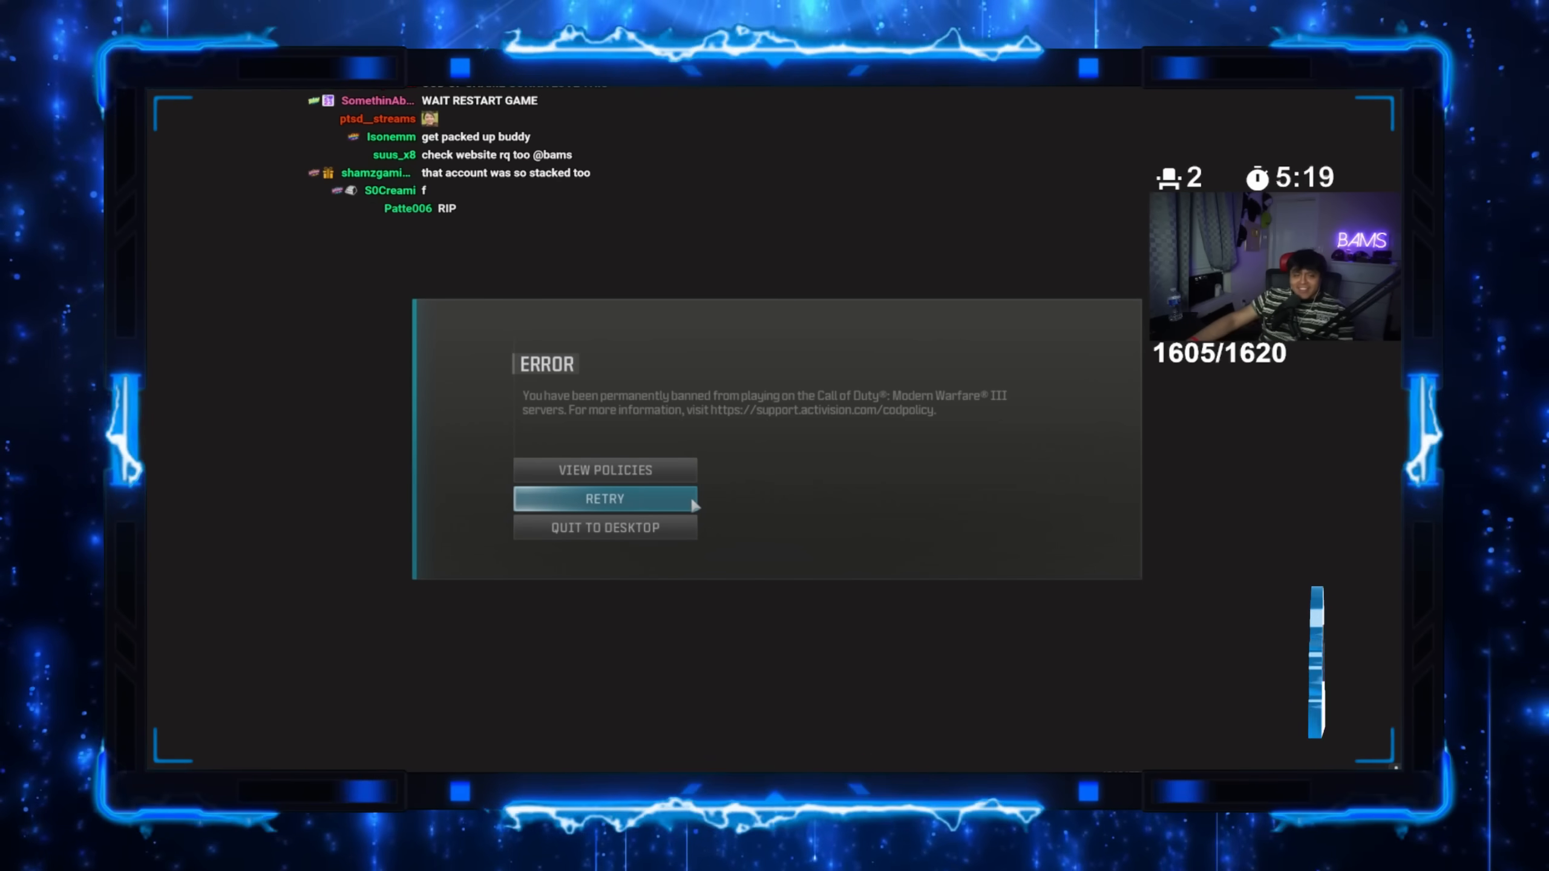
Respond to the permanent-ban ERROR dialog offering View Policies, Retry and Quit to Desktop.
left_click(606, 497)
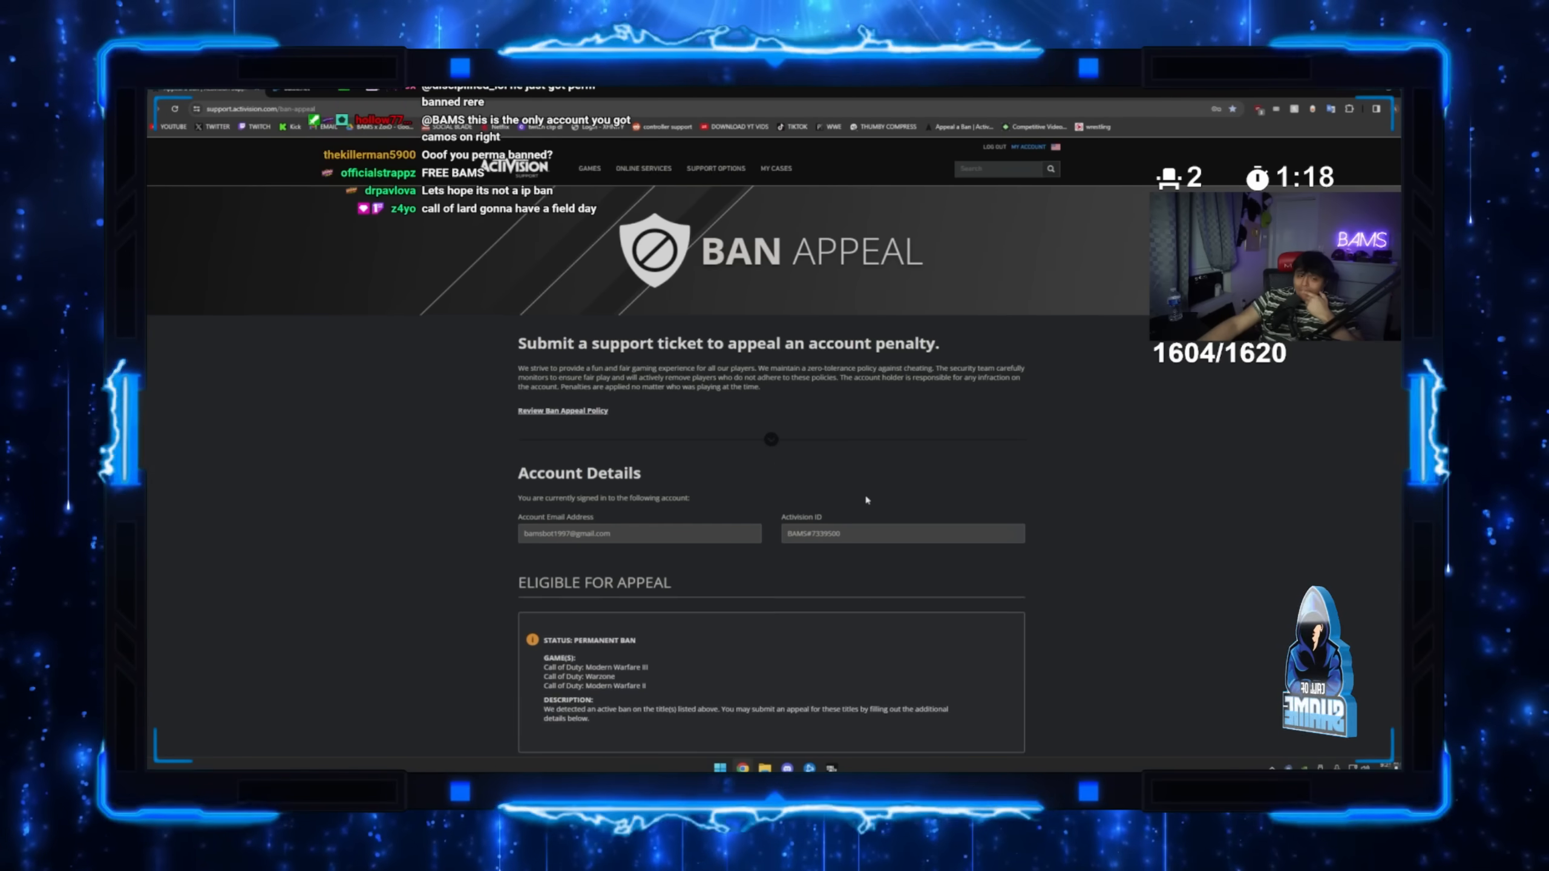
Scroll the Activision ban appeal page past Account Details to the Eligible for Appeal status and details box.
scroll("down", 3)
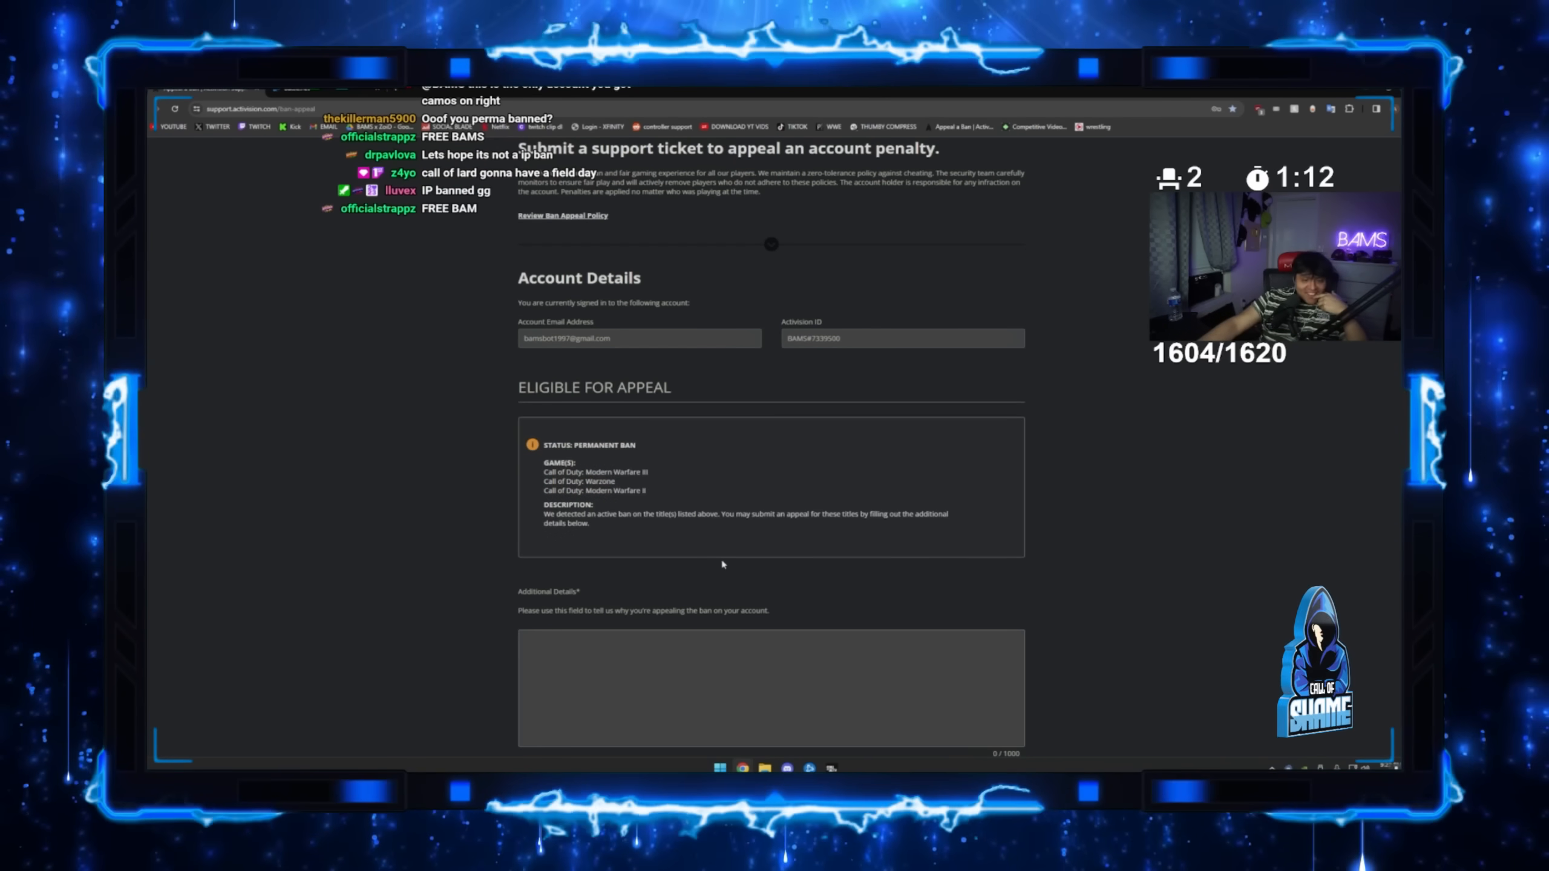
scroll("down", 3)
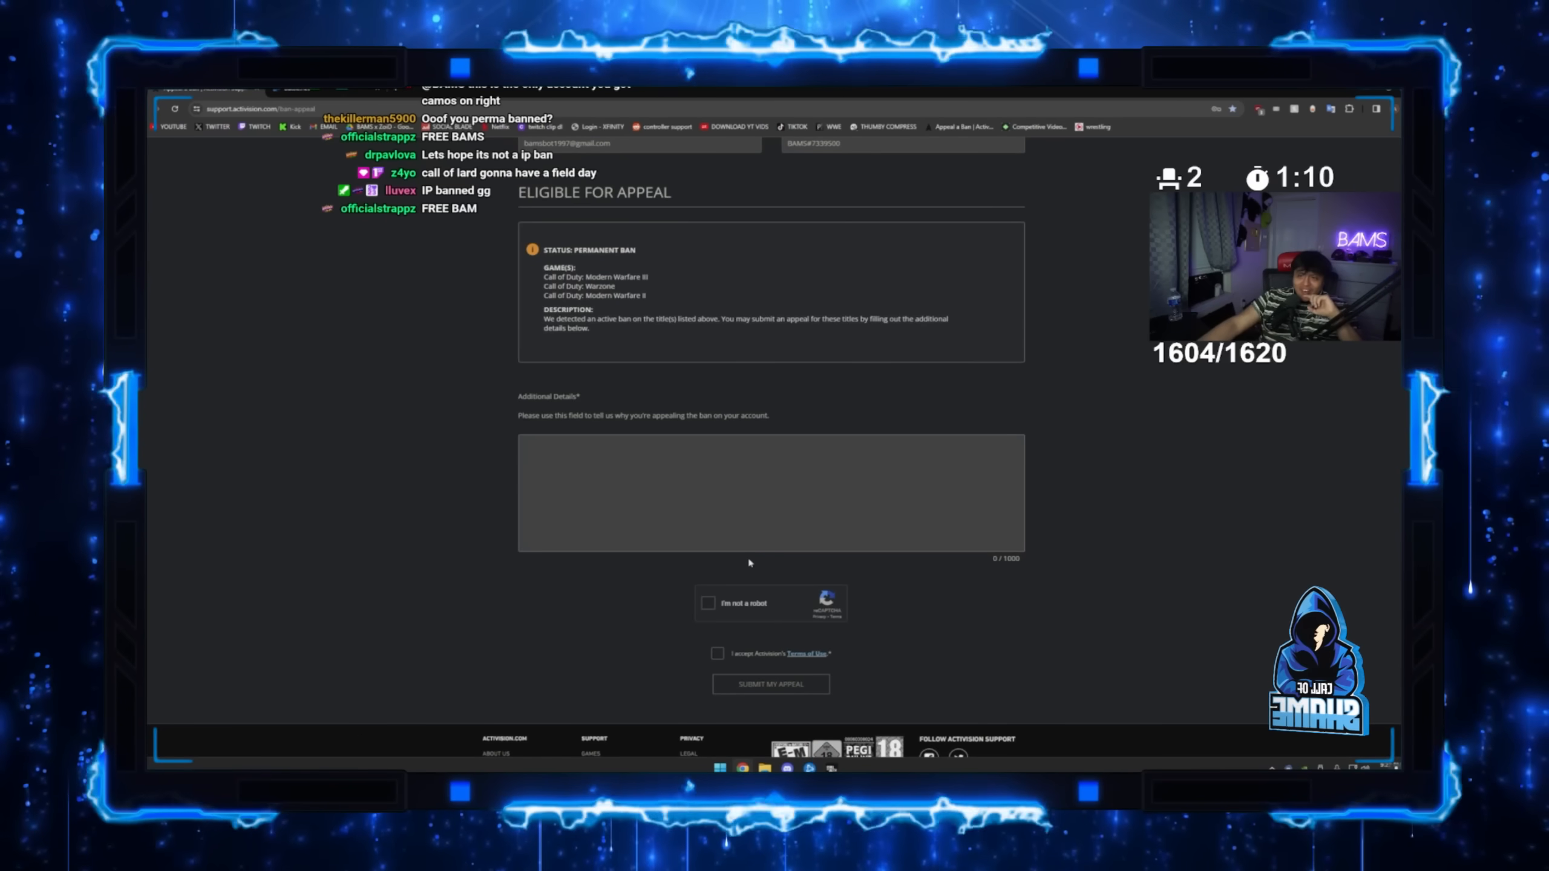
scroll("down", 3)
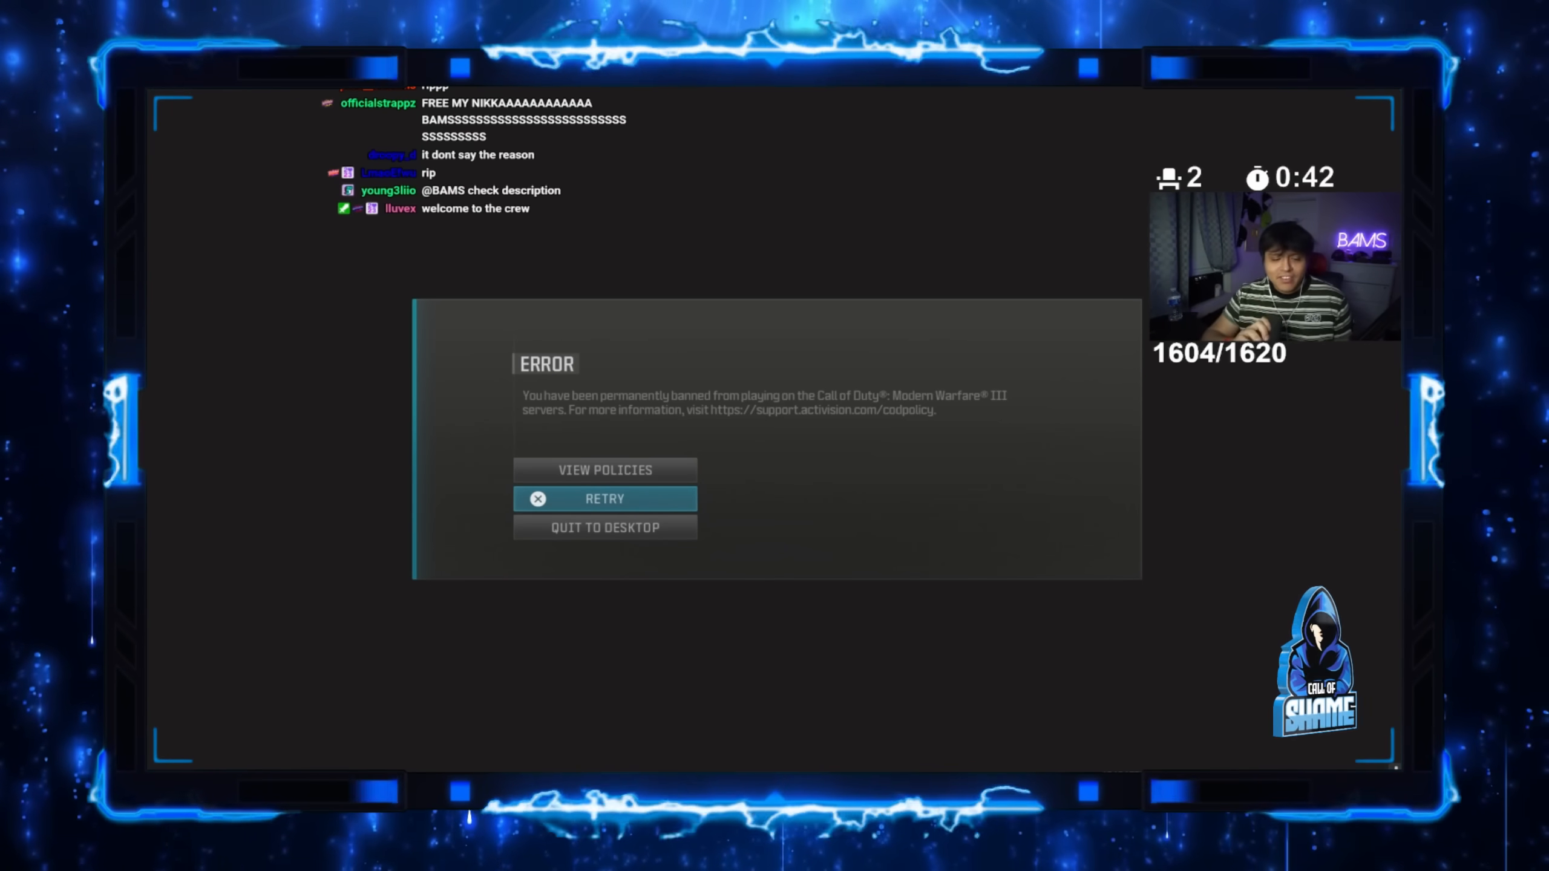
left_click(719, 769)
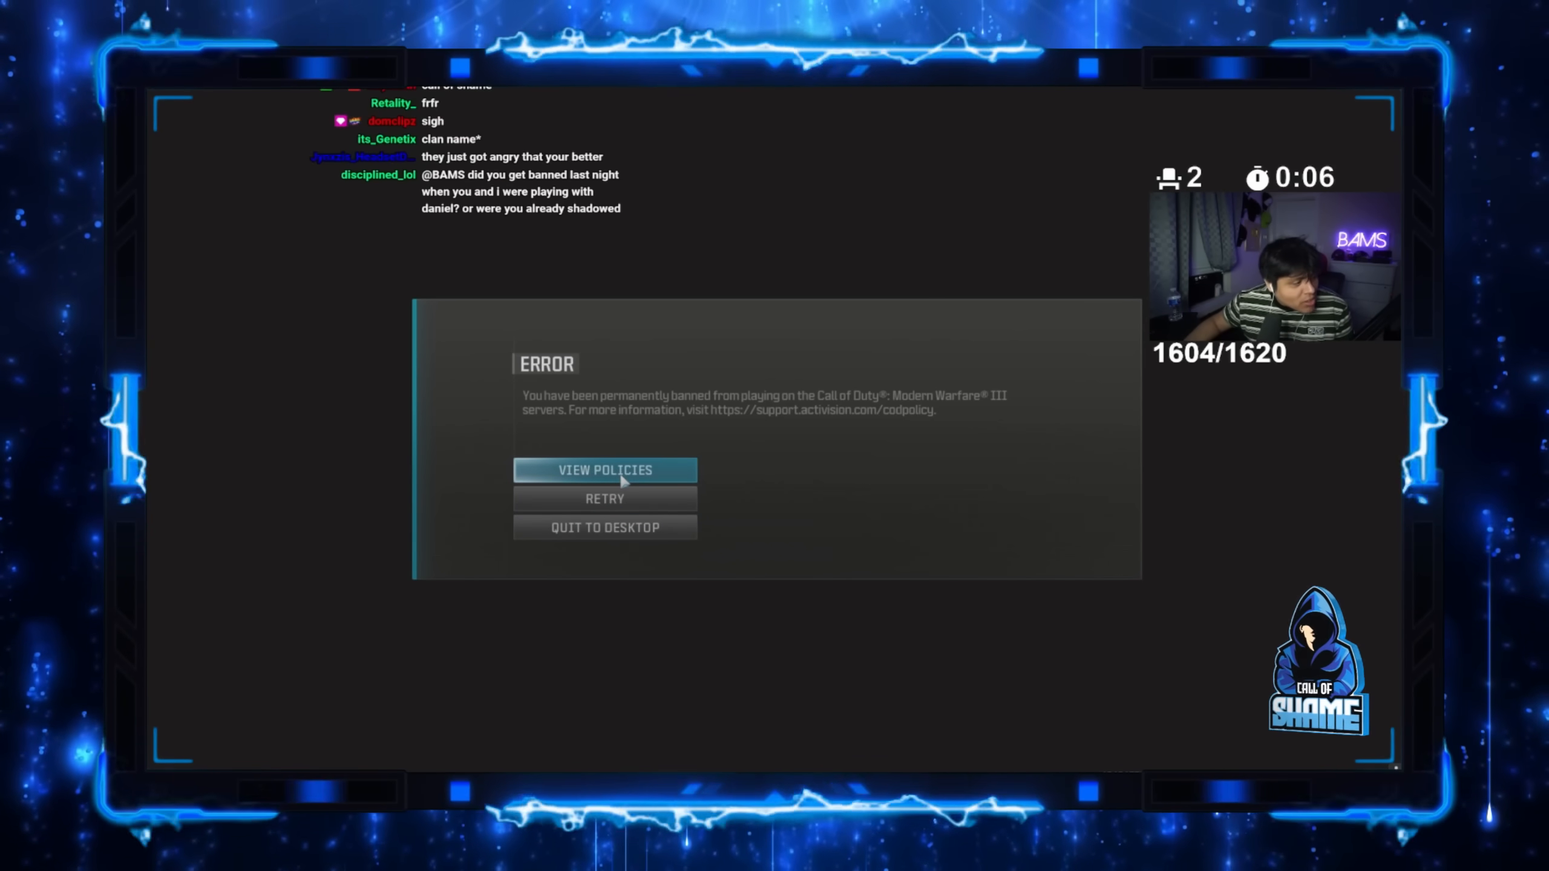
left_click(605, 470)
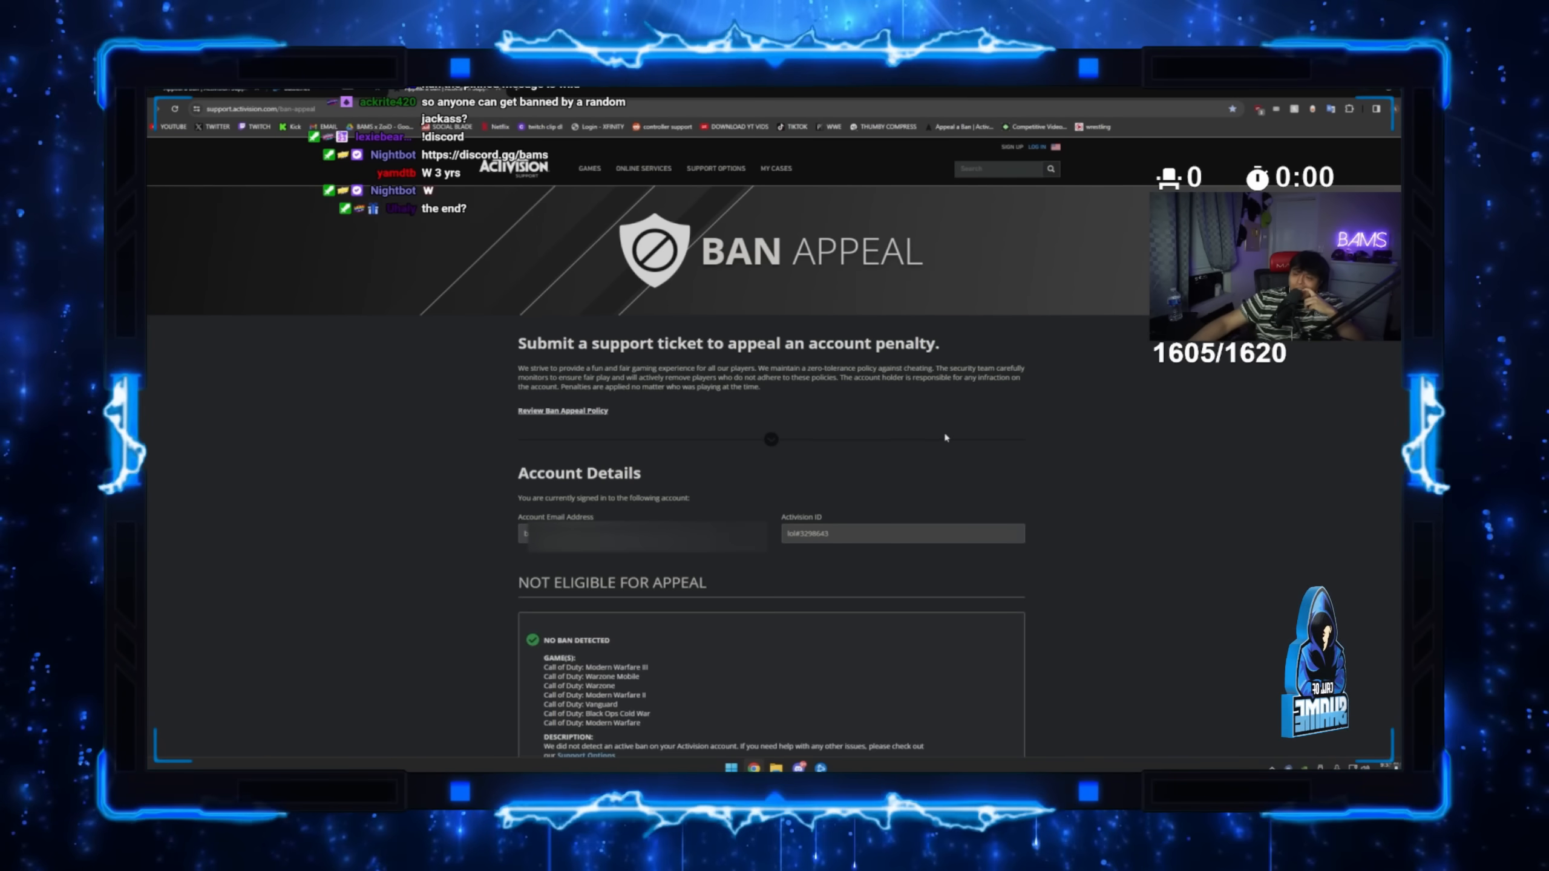
Scroll the ban appeal page to the No Ban Detected, not eligible for appeal status.
scroll("down", 3)
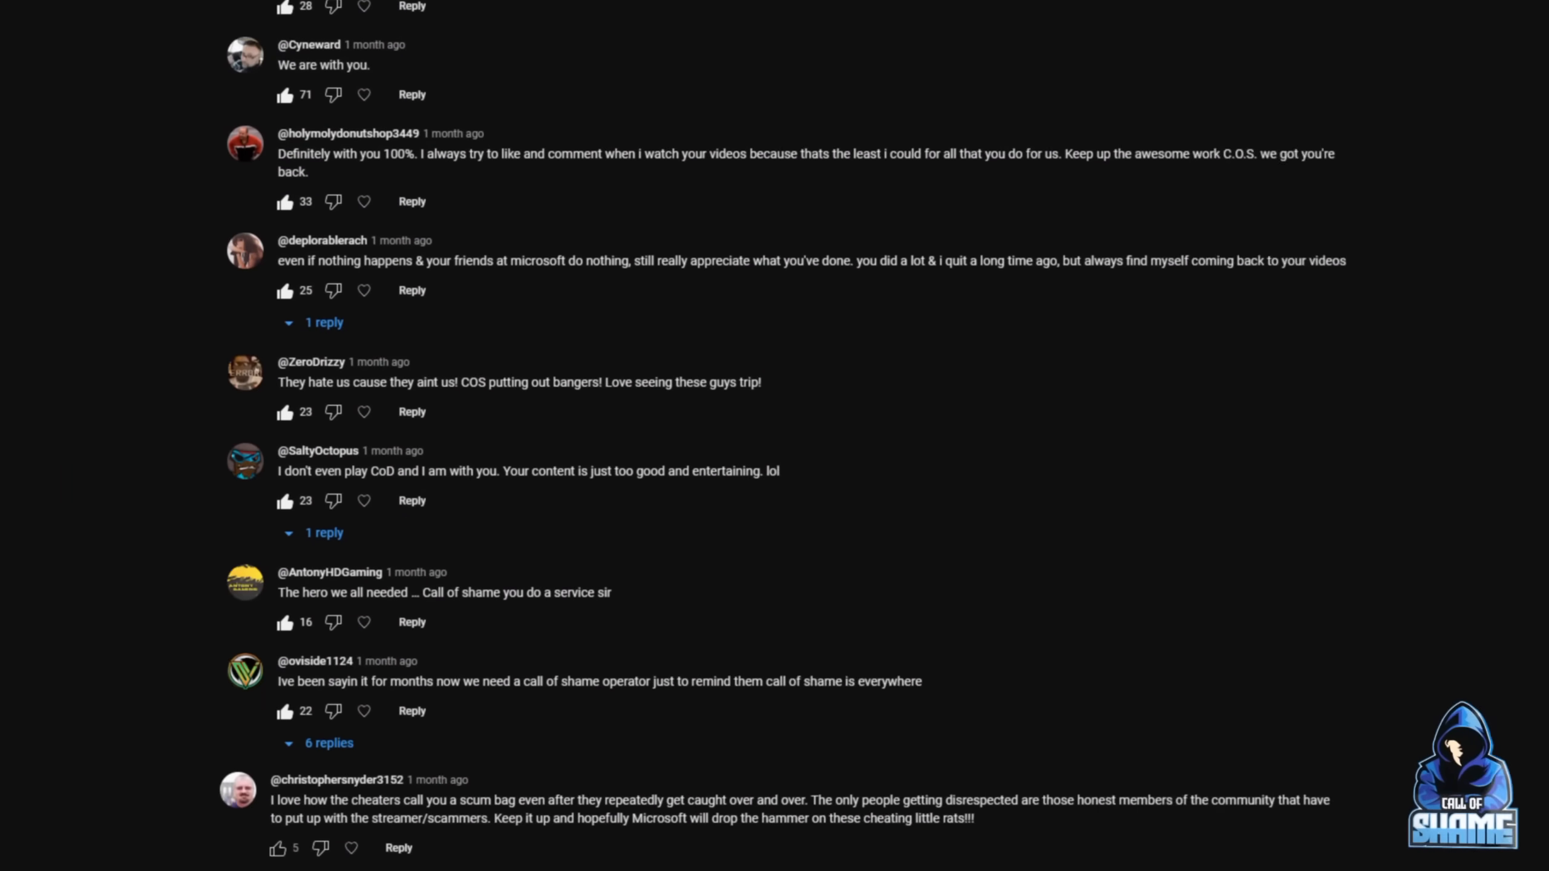
Scroll down the YouTube comments where viewers pledge support for Call of Shame.
scroll("down", 3)
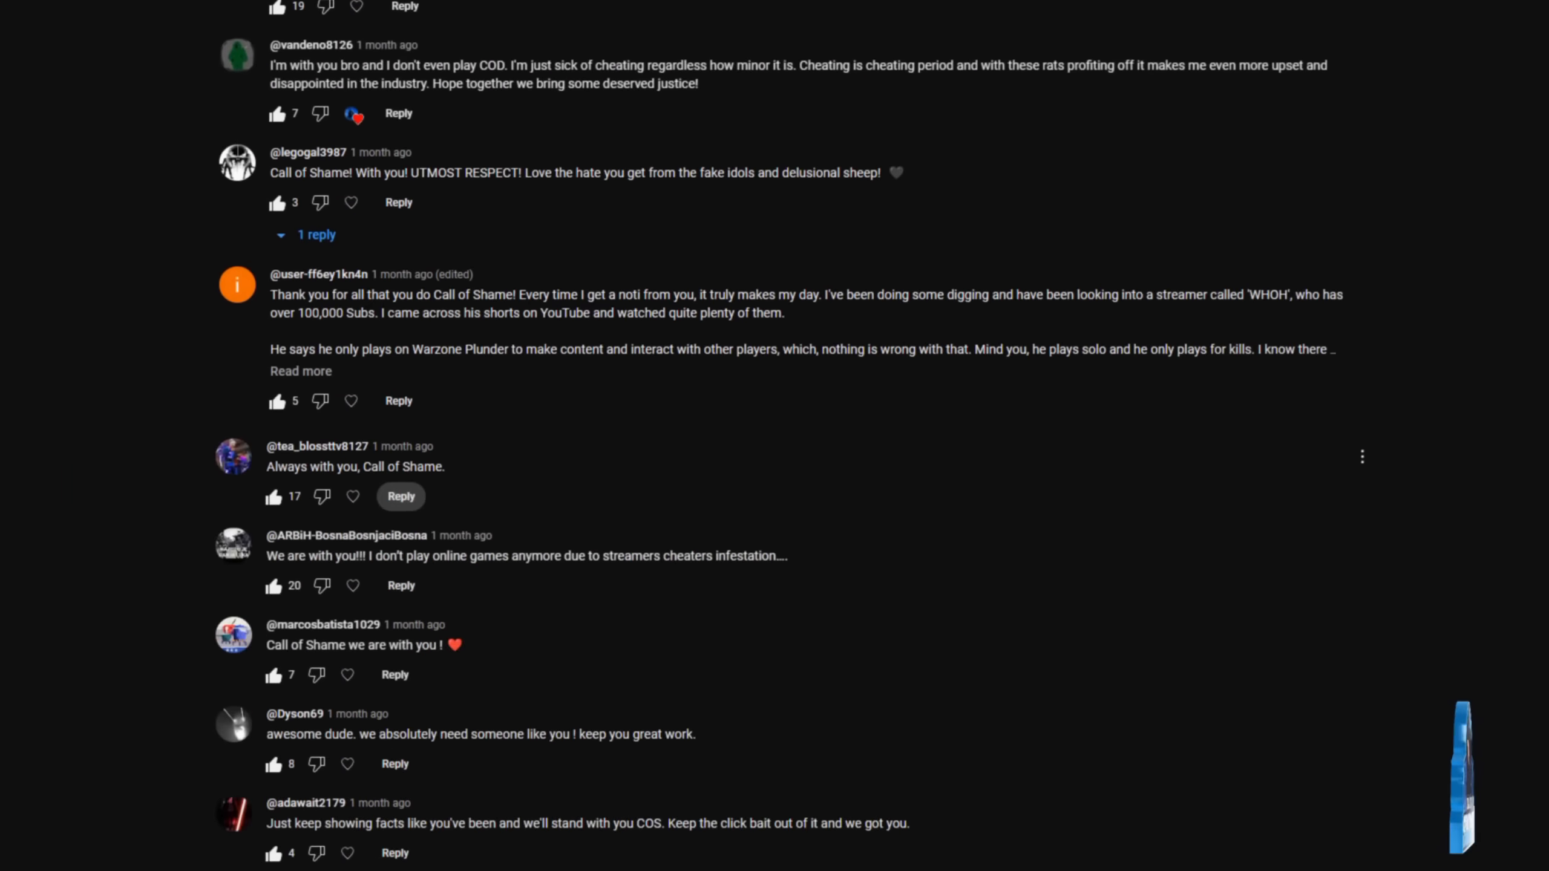